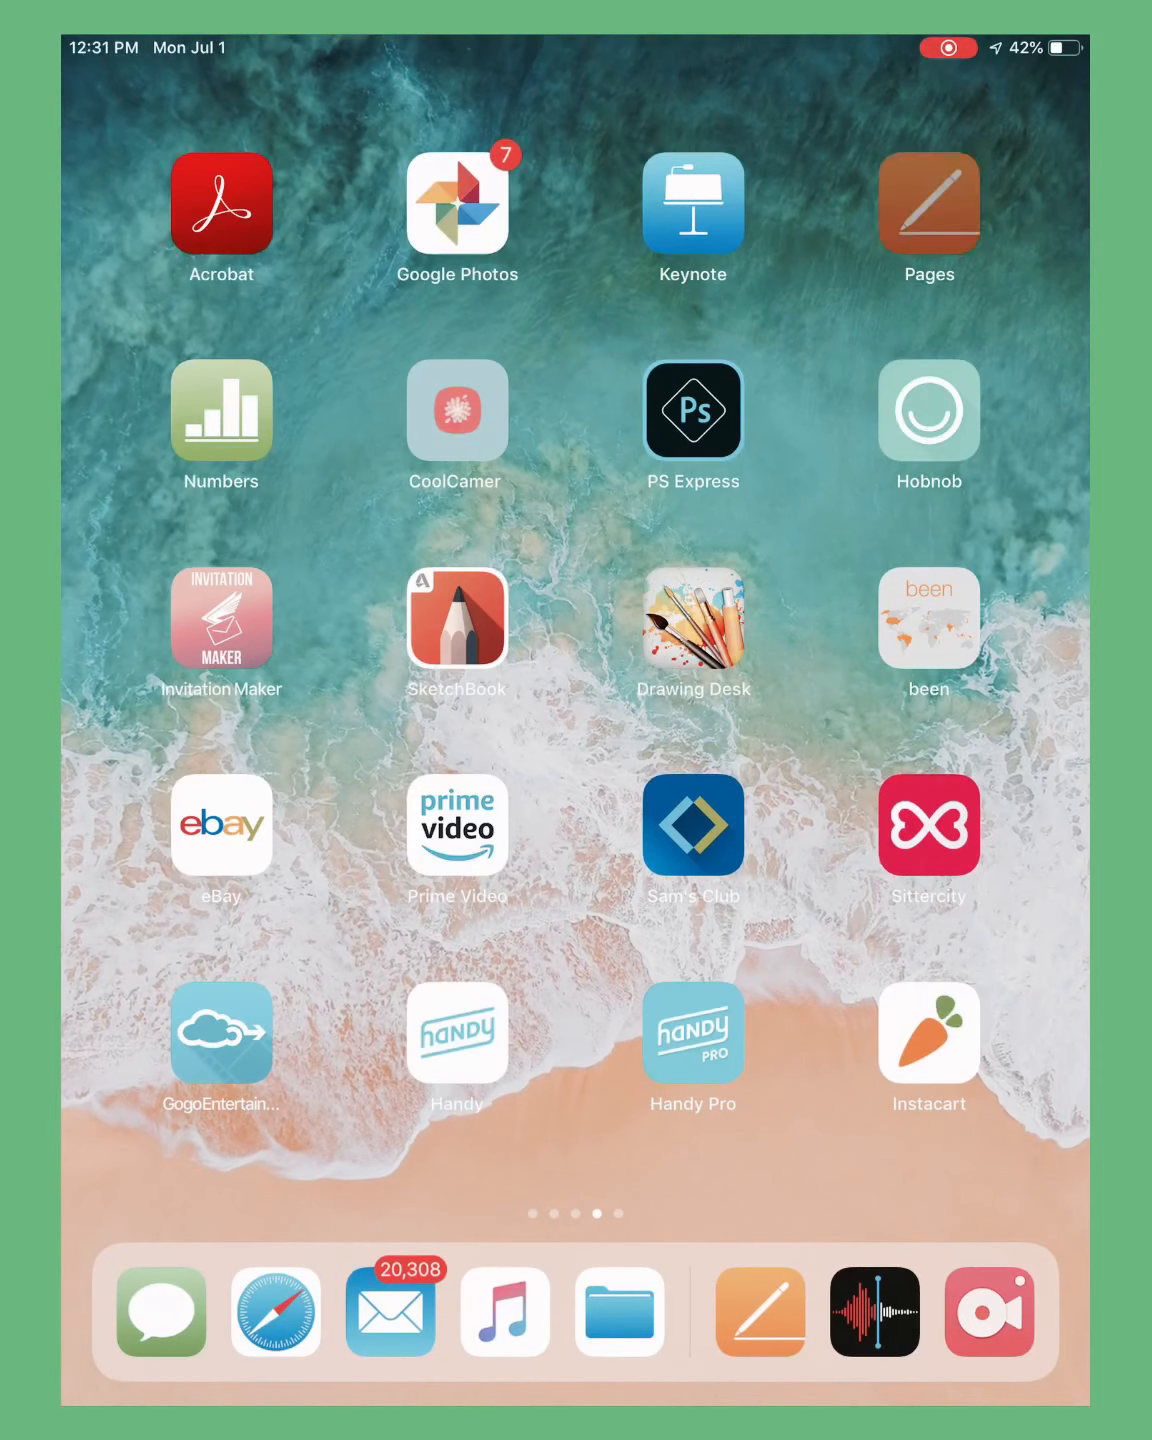
# - Launch Pages from the Home Screen and start a new document to reach the template chooser
pyautogui.click(927, 206)
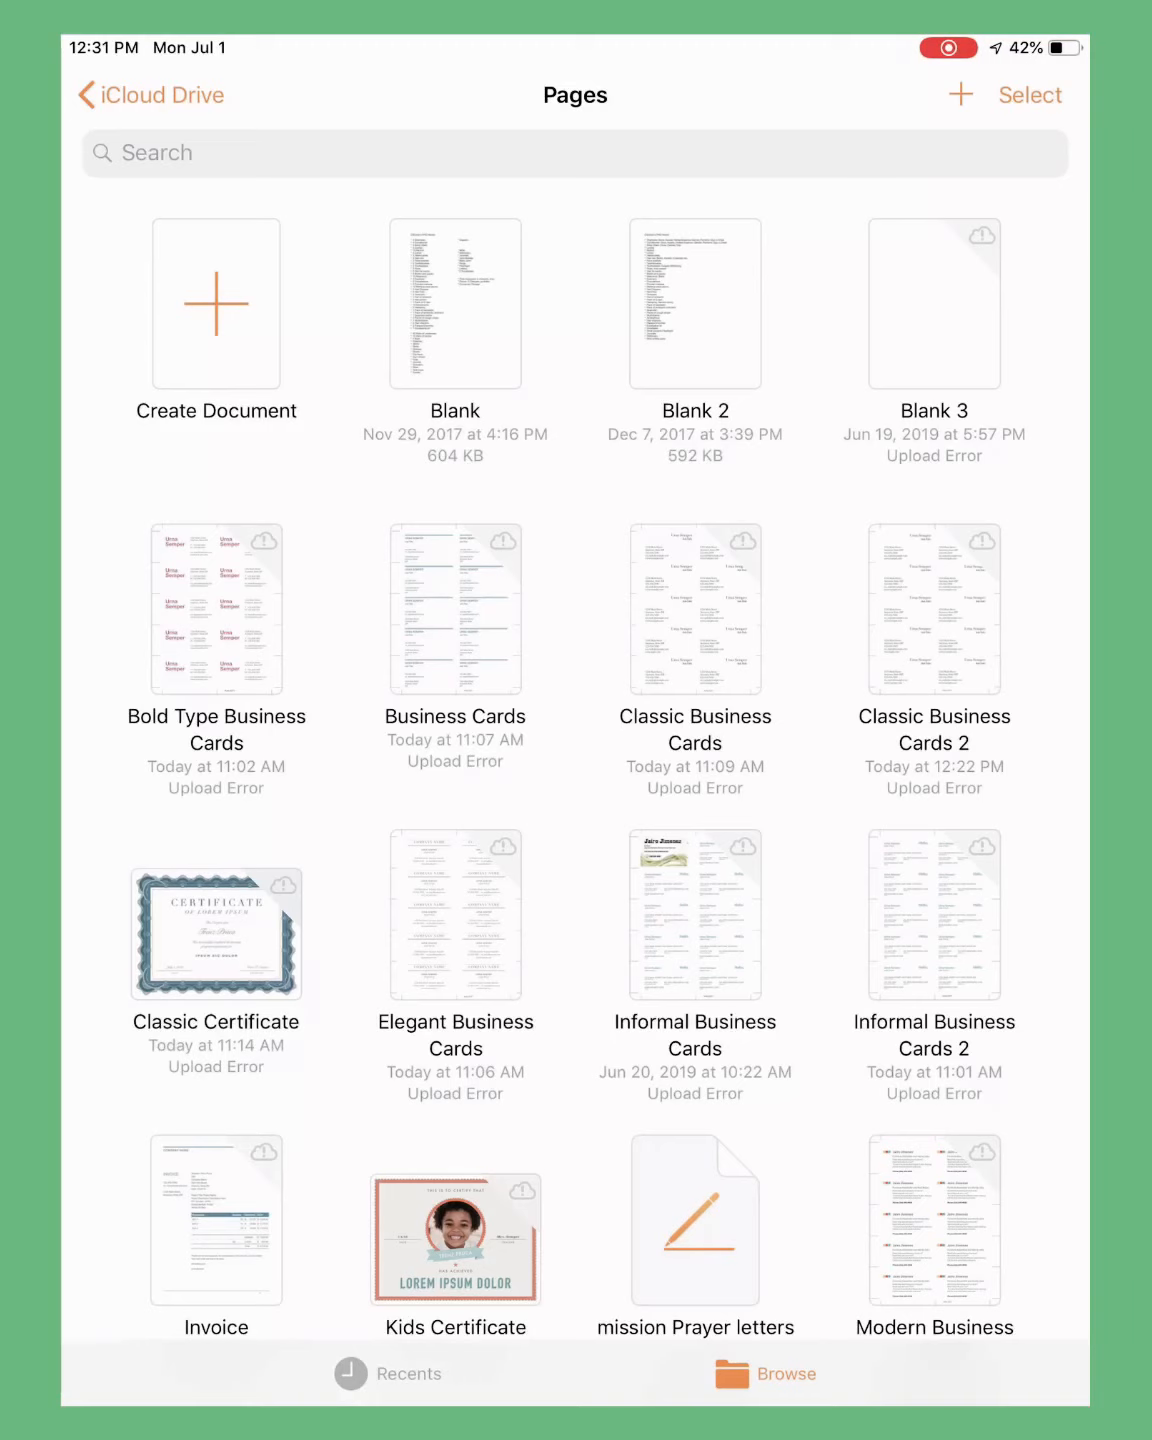
pyautogui.click(216, 303)
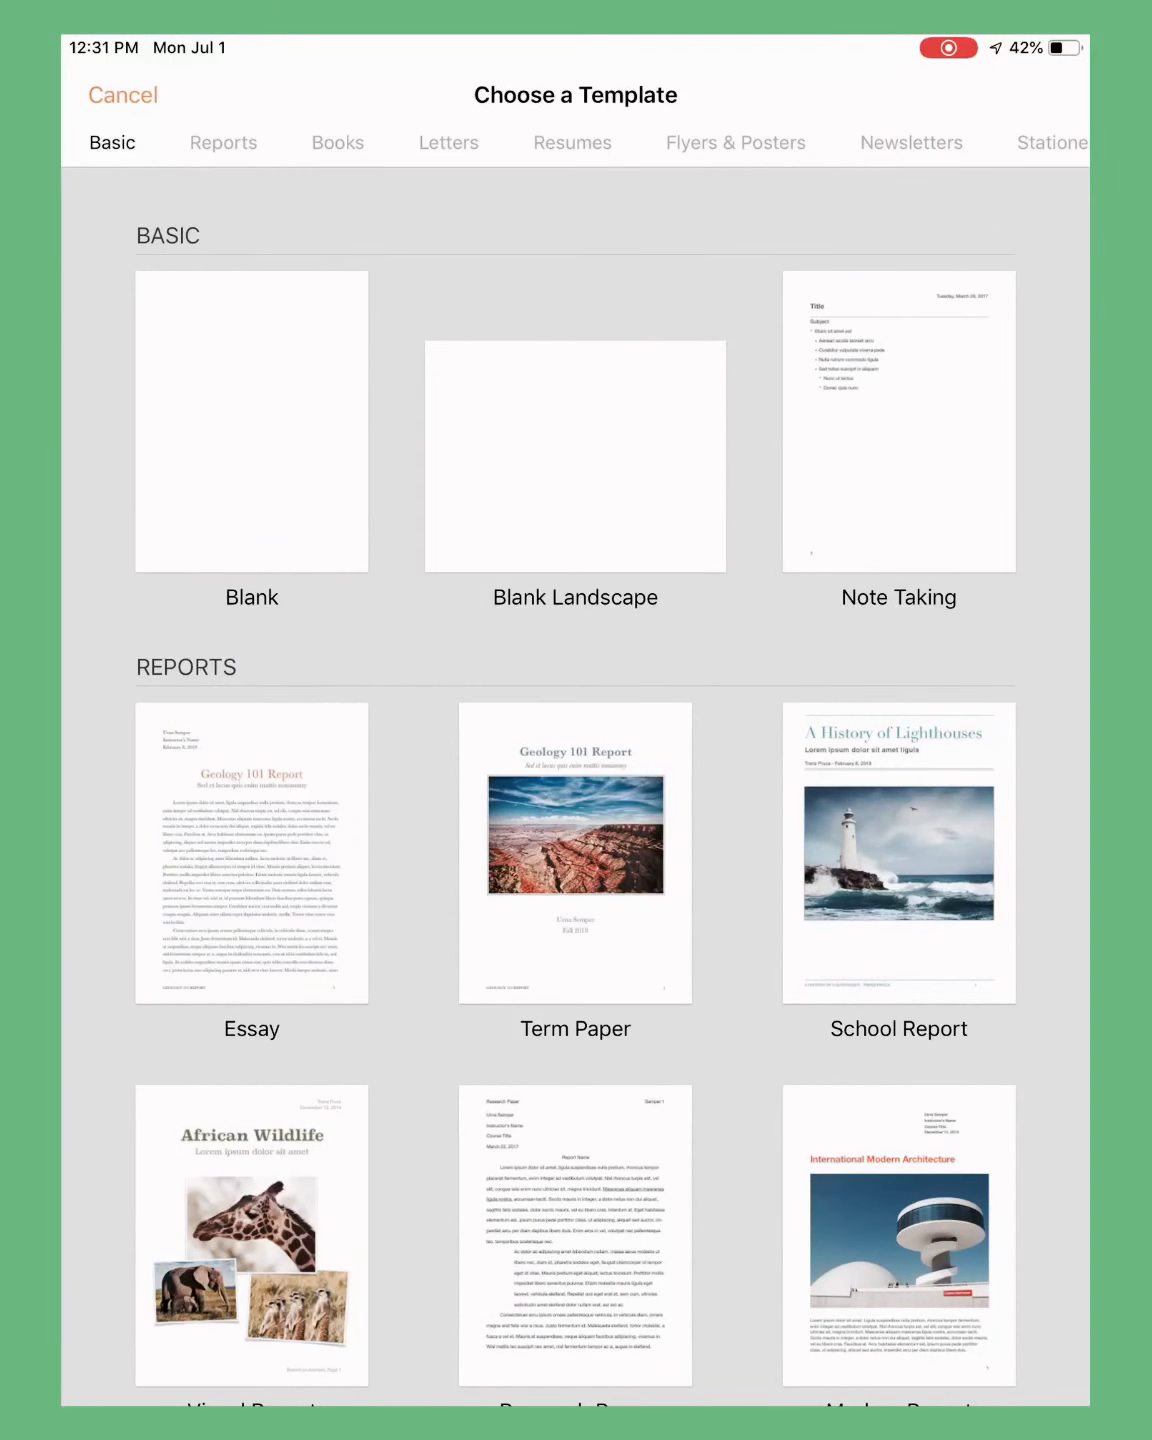
# - Browse Flyers & Posters and Newsletters, then scroll through Stationery to the Business Cards templates
pyautogui.click(337, 142)
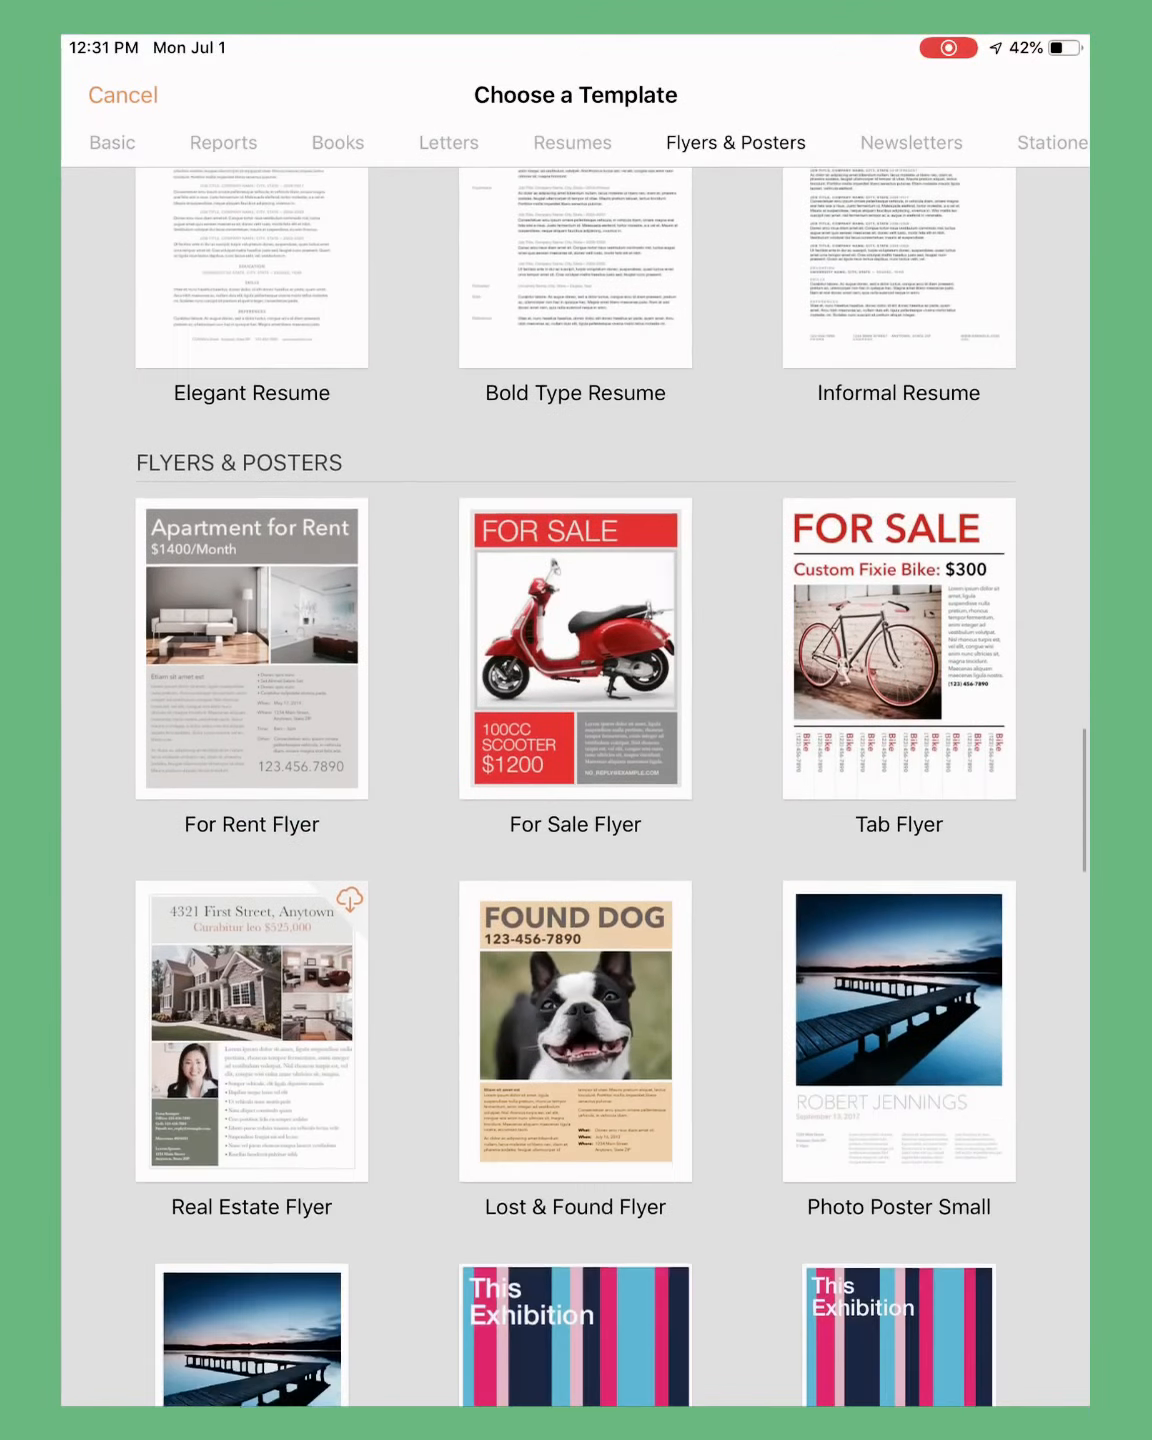
pyautogui.click(910, 142)
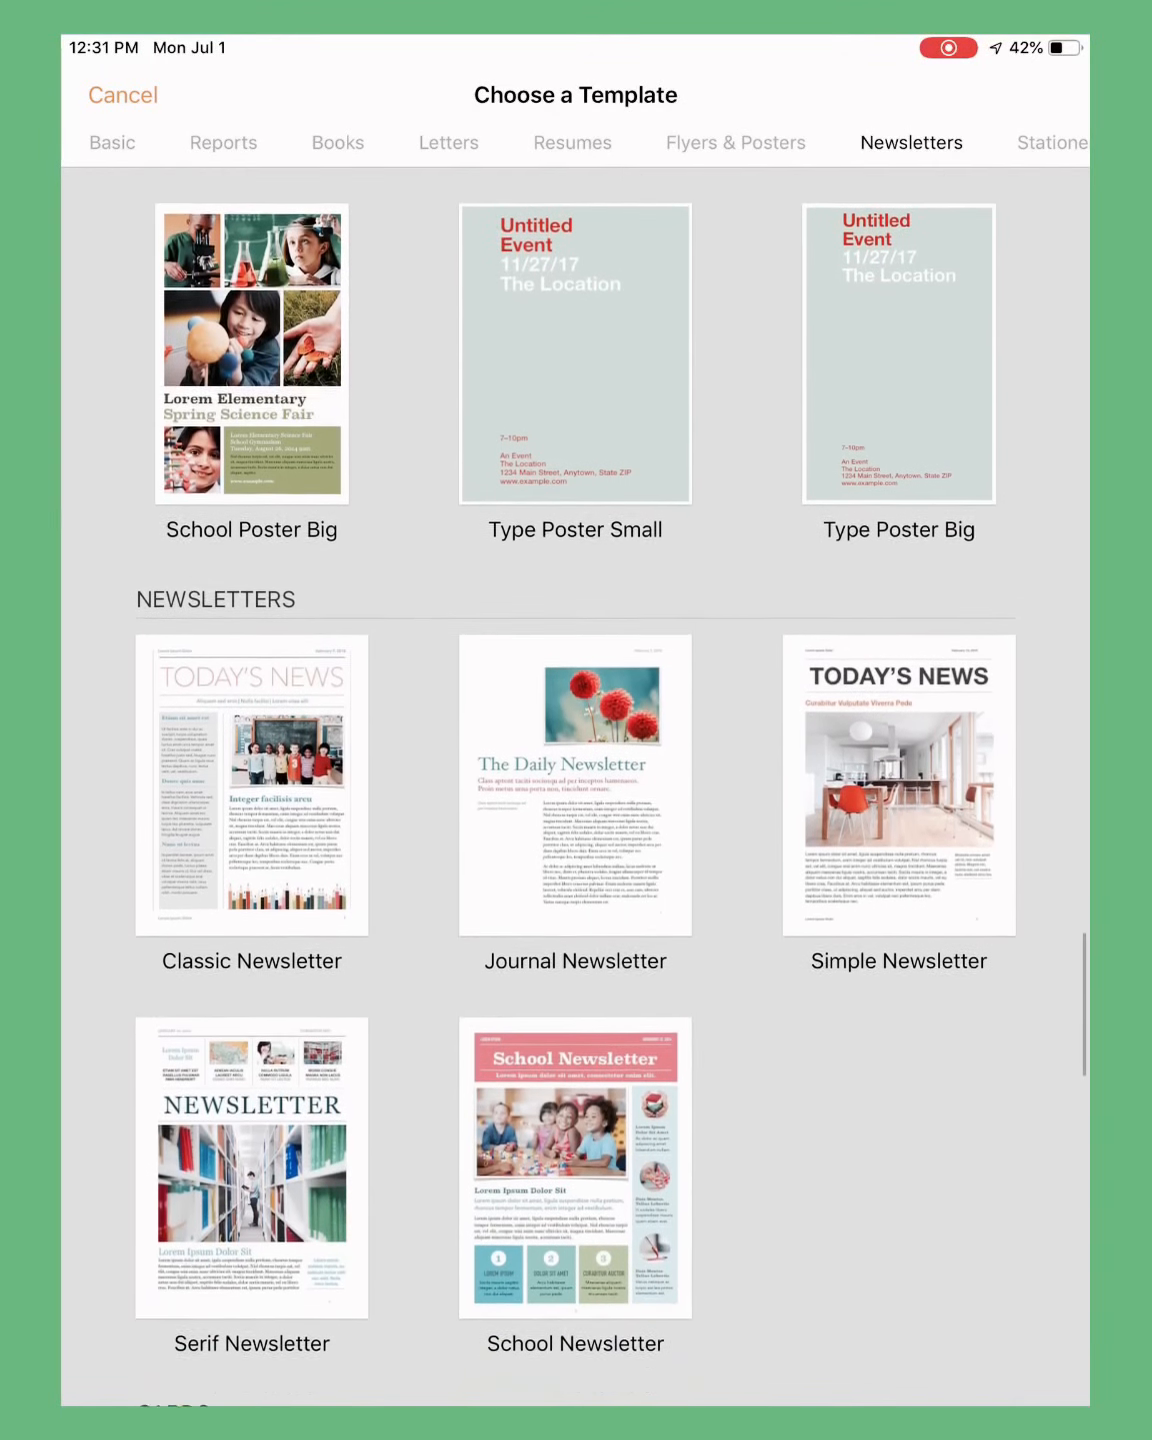
pyautogui.scroll(-3)
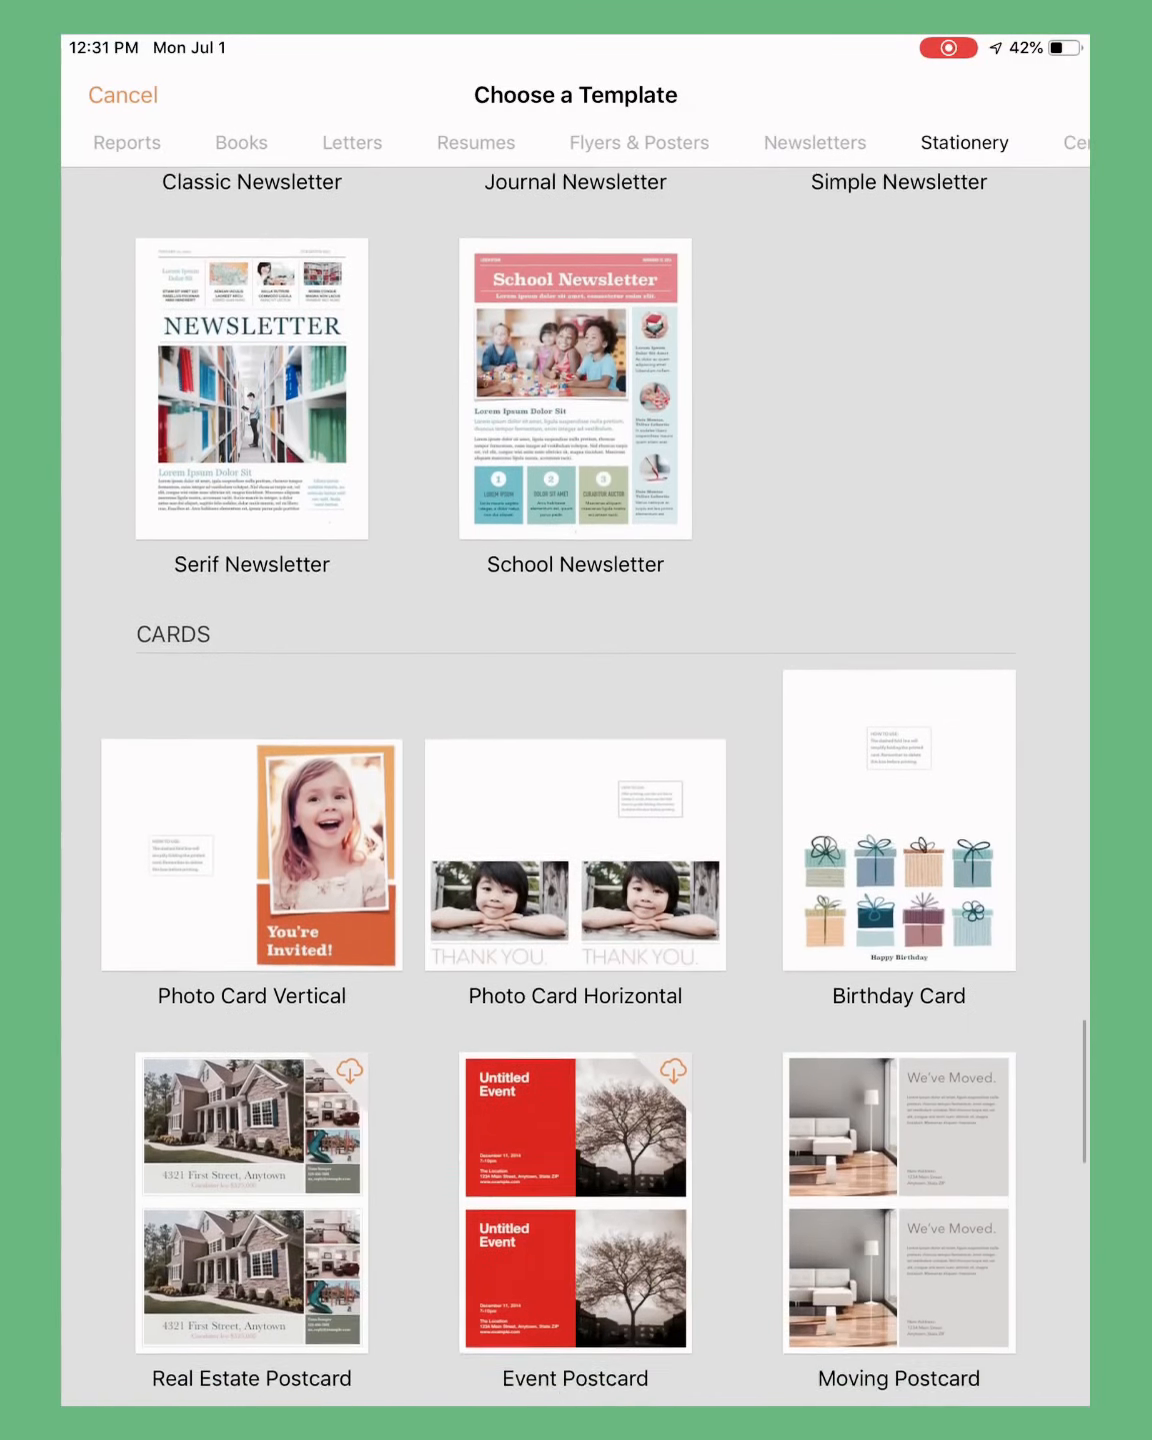
pyautogui.scroll(-3)
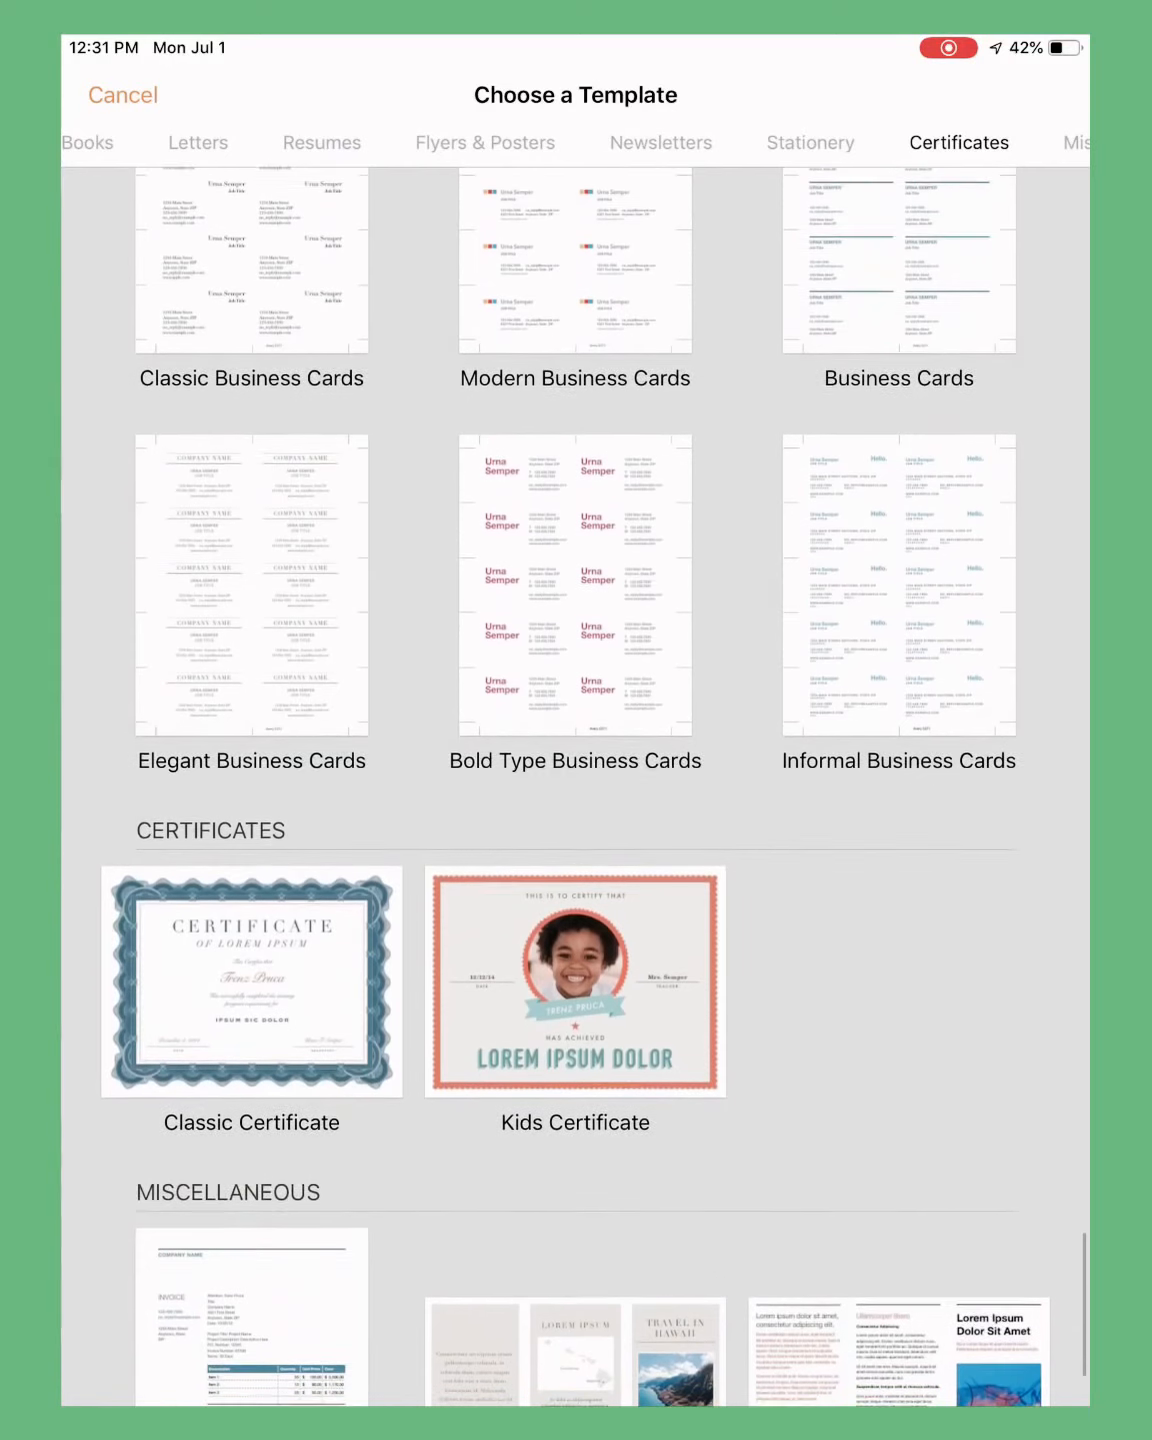
pyautogui.scroll(-3)
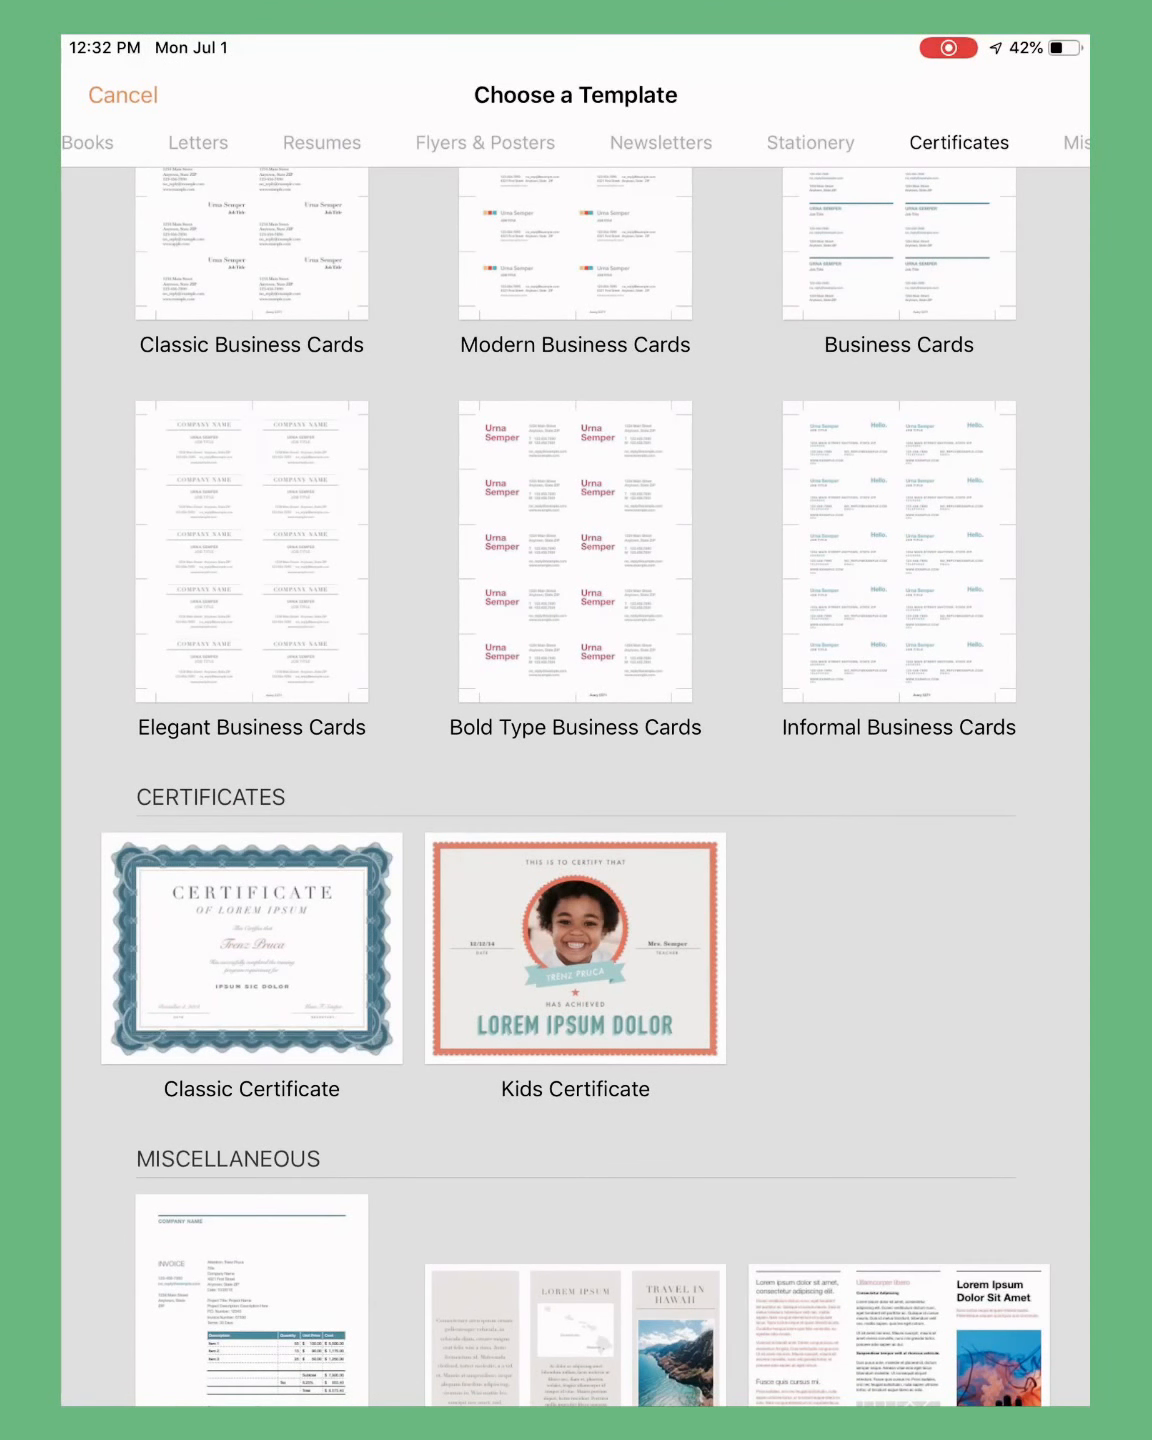
pyautogui.scroll(3)
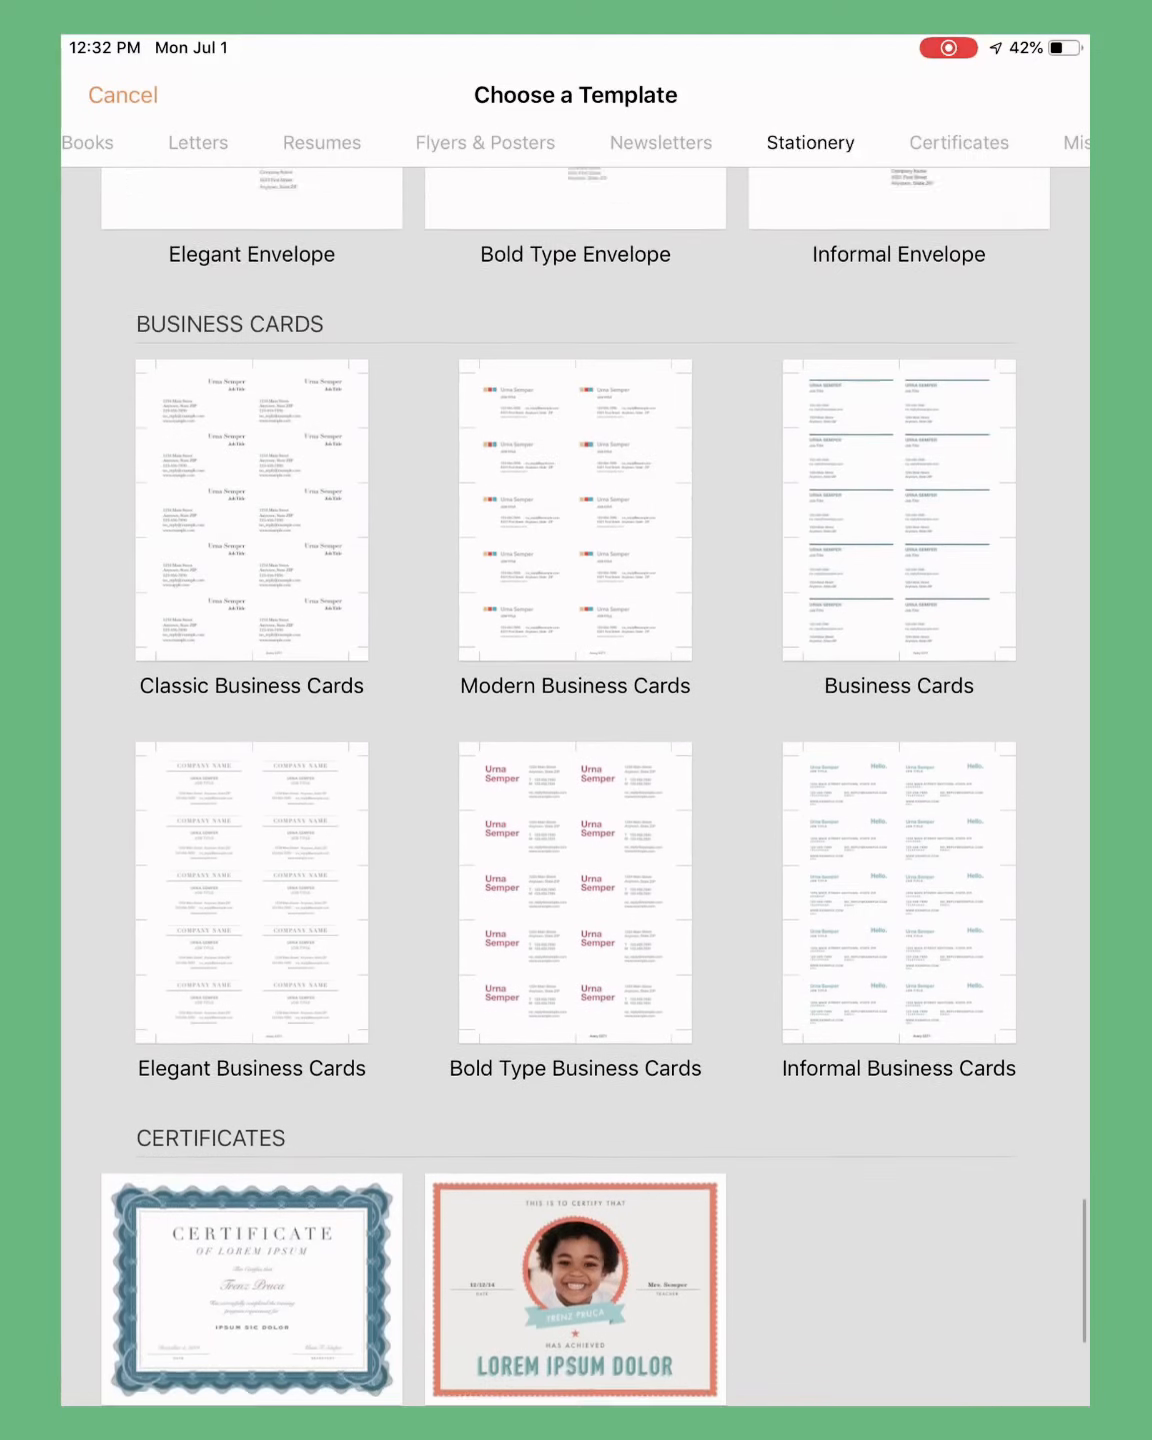
pyautogui.scroll(3)
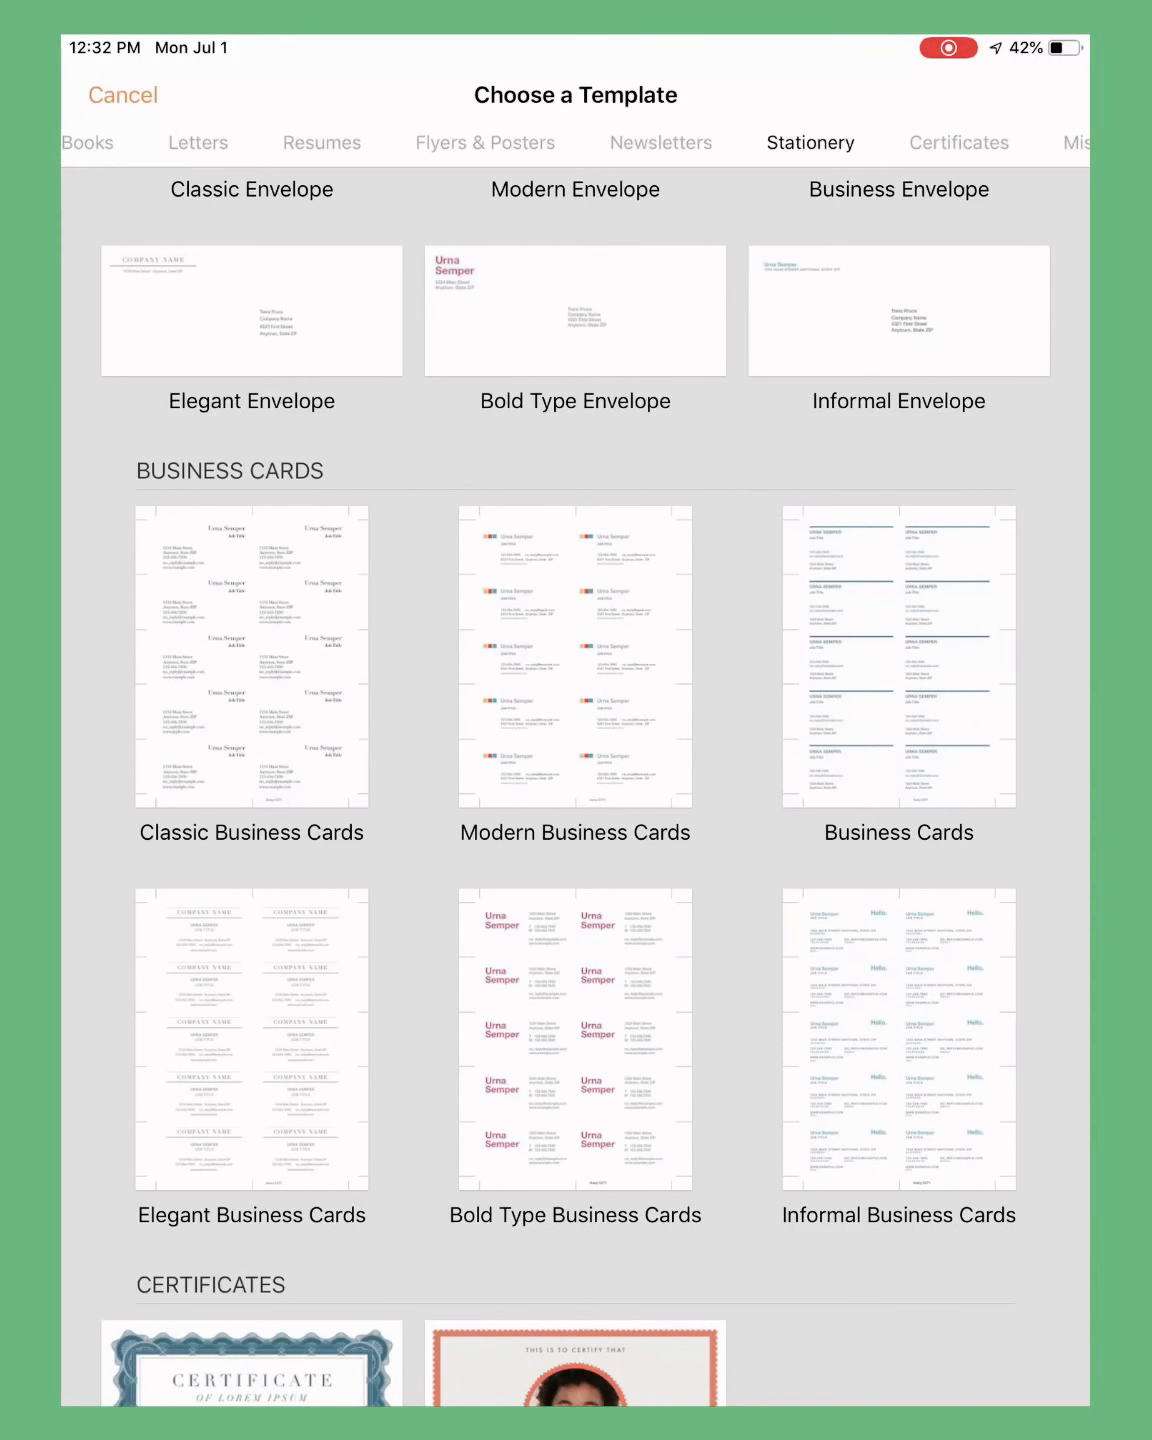
# - Open a new document from the Modern Business Cards template, showing the Avery 5371 card sheet
pyautogui.click(574, 658)
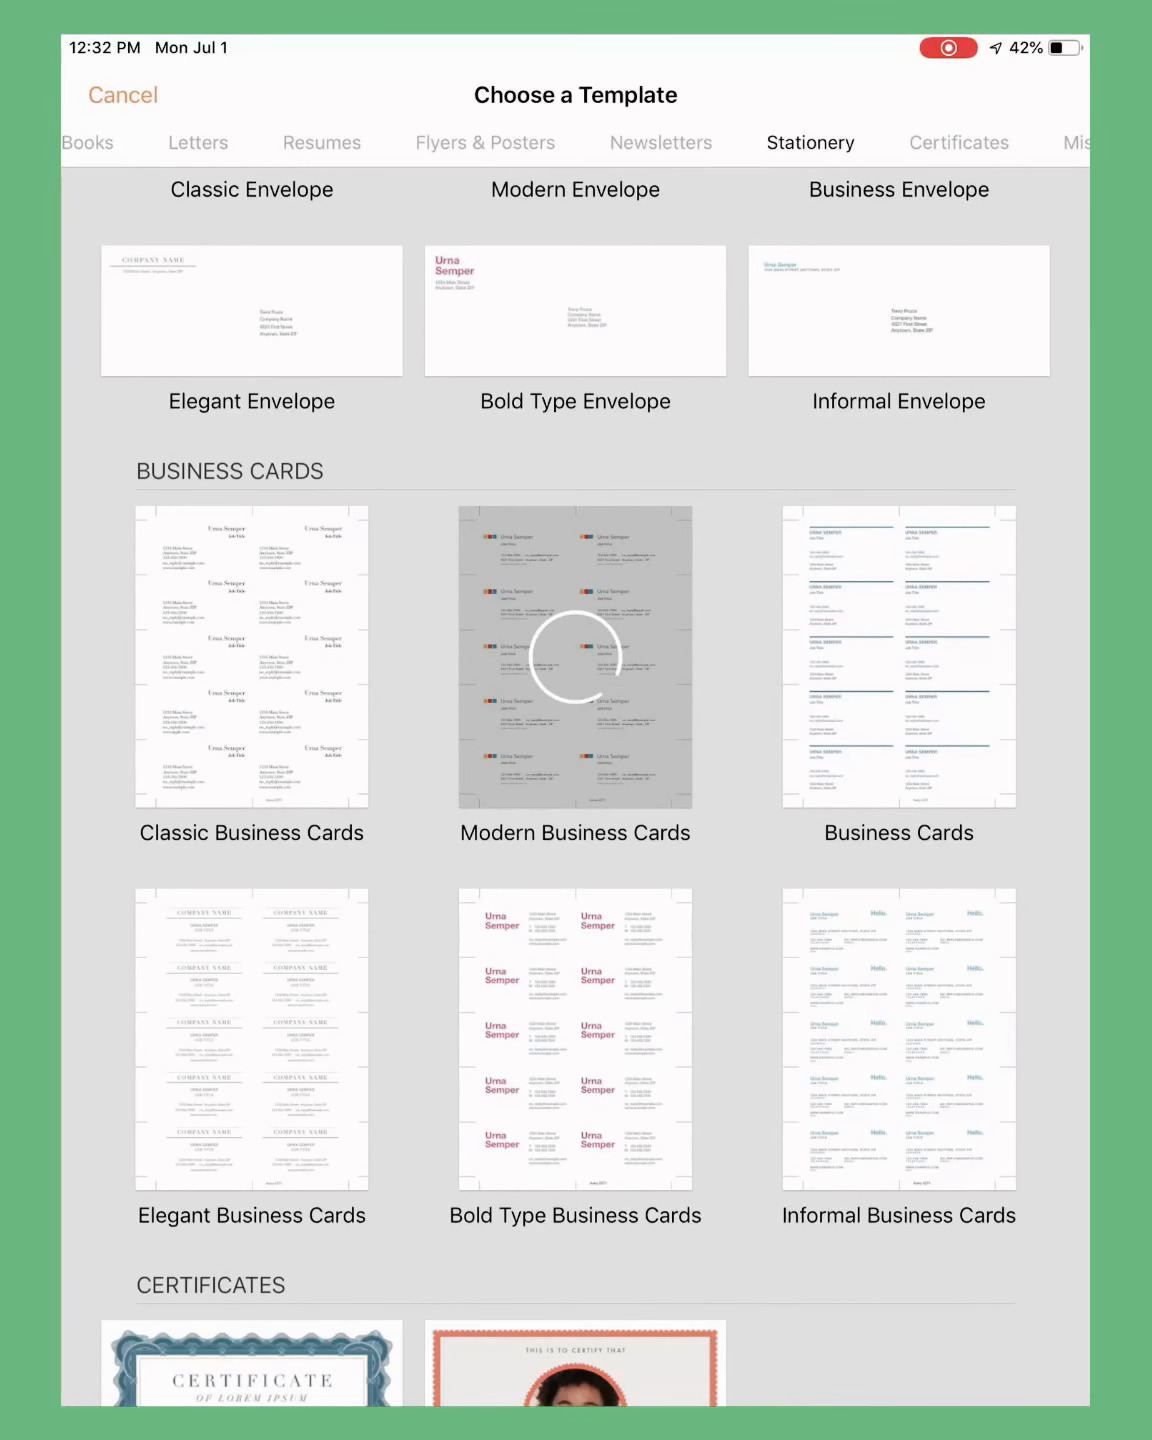
pyautogui.click(575, 658)
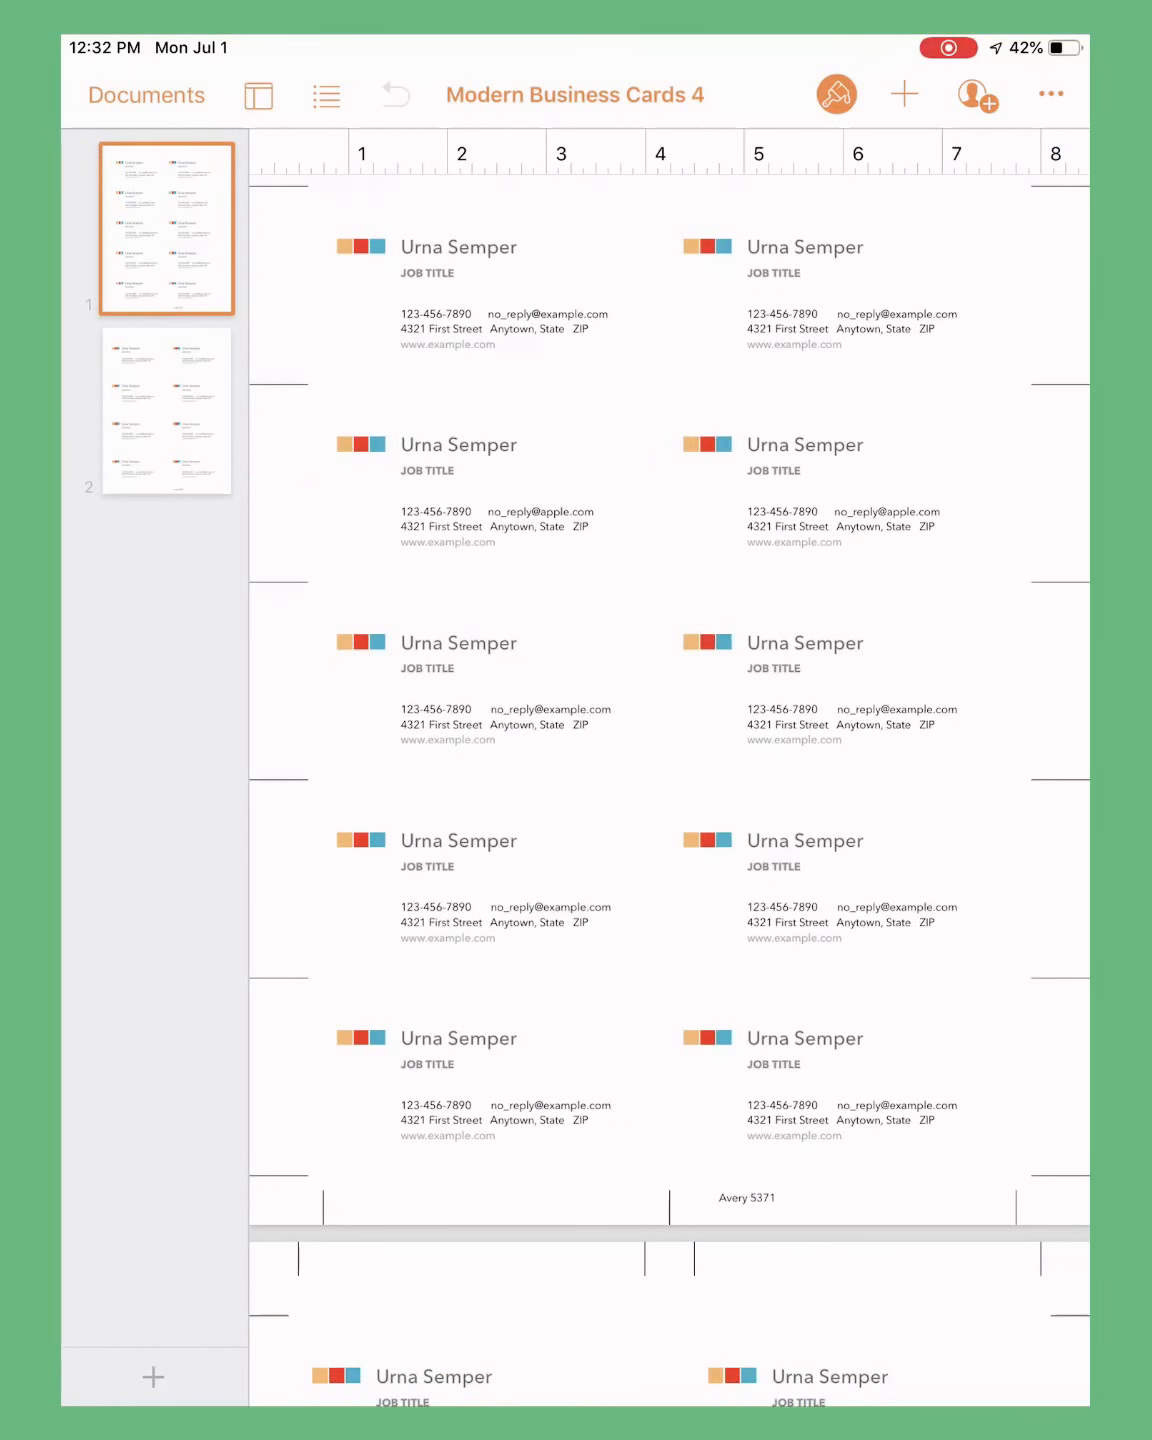
pyautogui.click(500, 328)
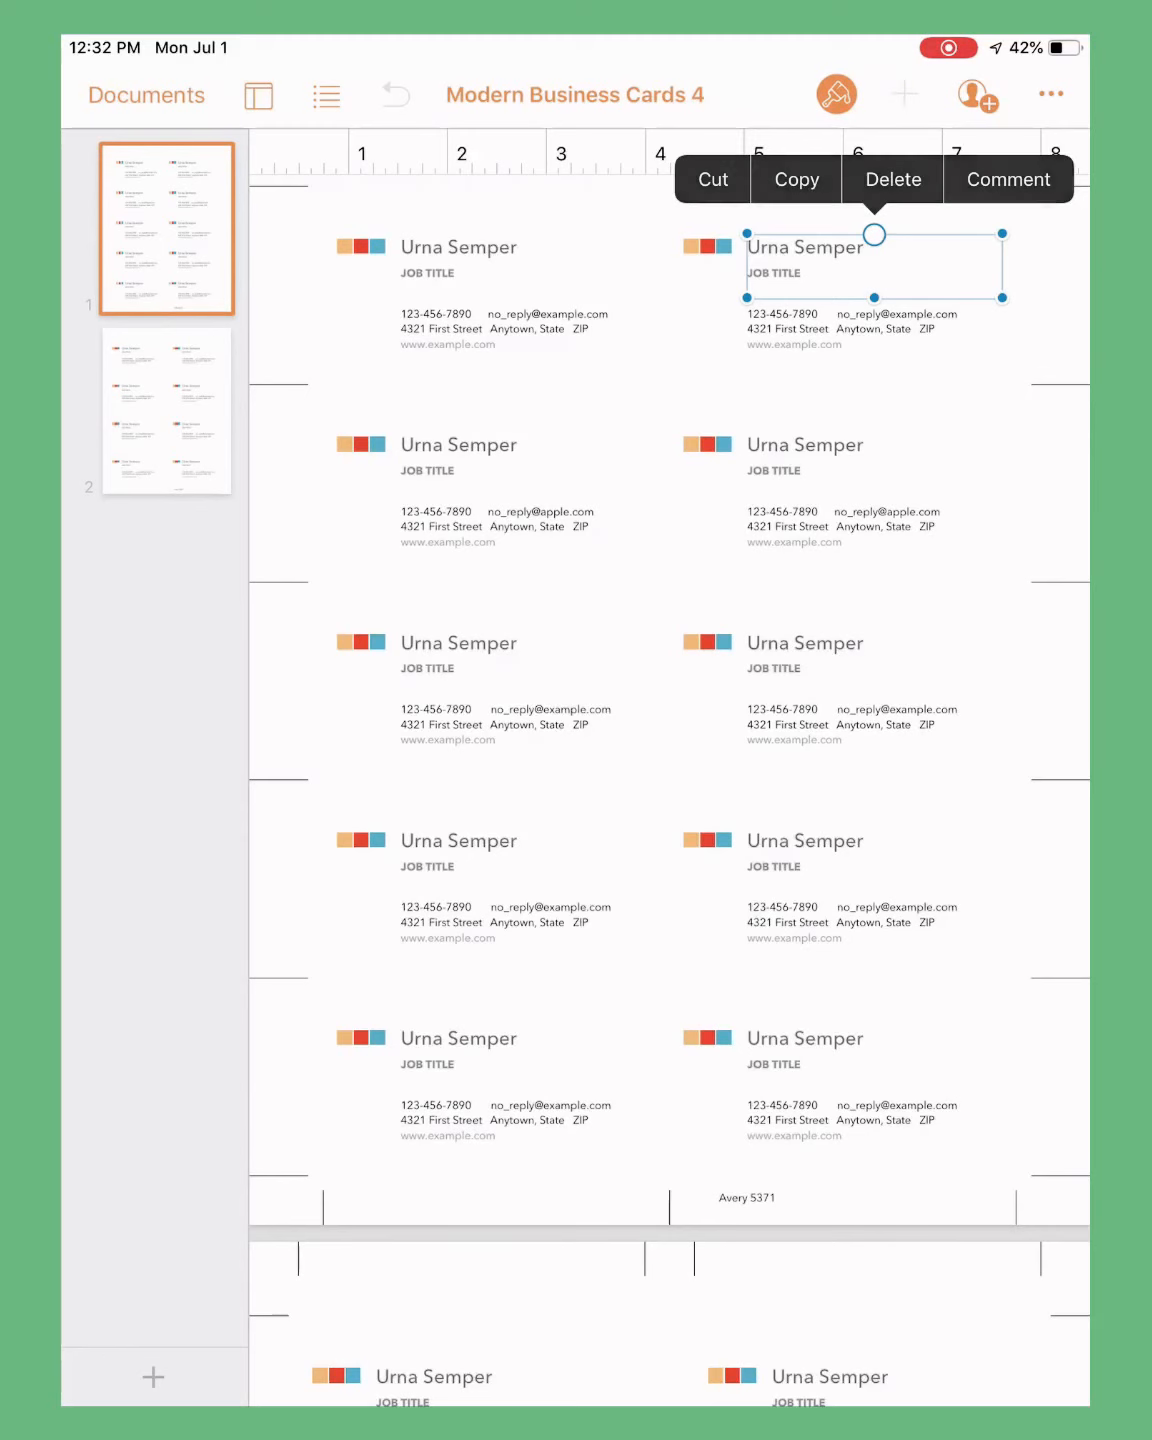
pyautogui.click(902, 94)
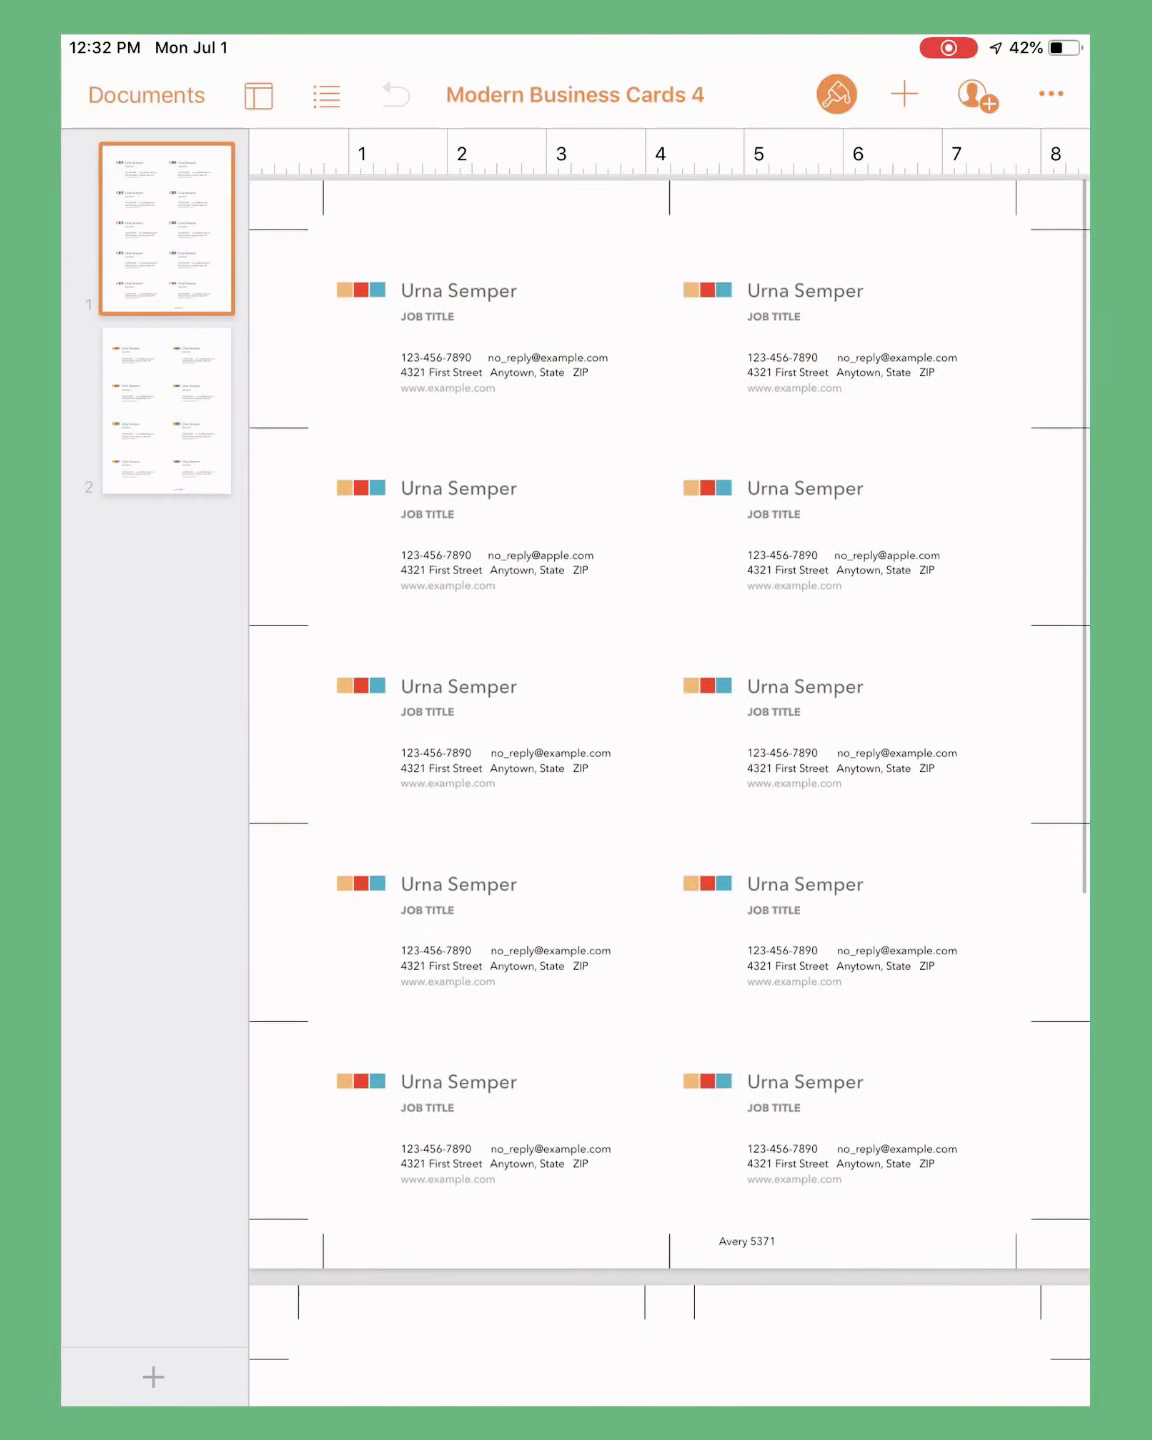
# - Open the Insert popover's media options for photos, video, audio, drawings and equations
pyautogui.click(1050, 93)
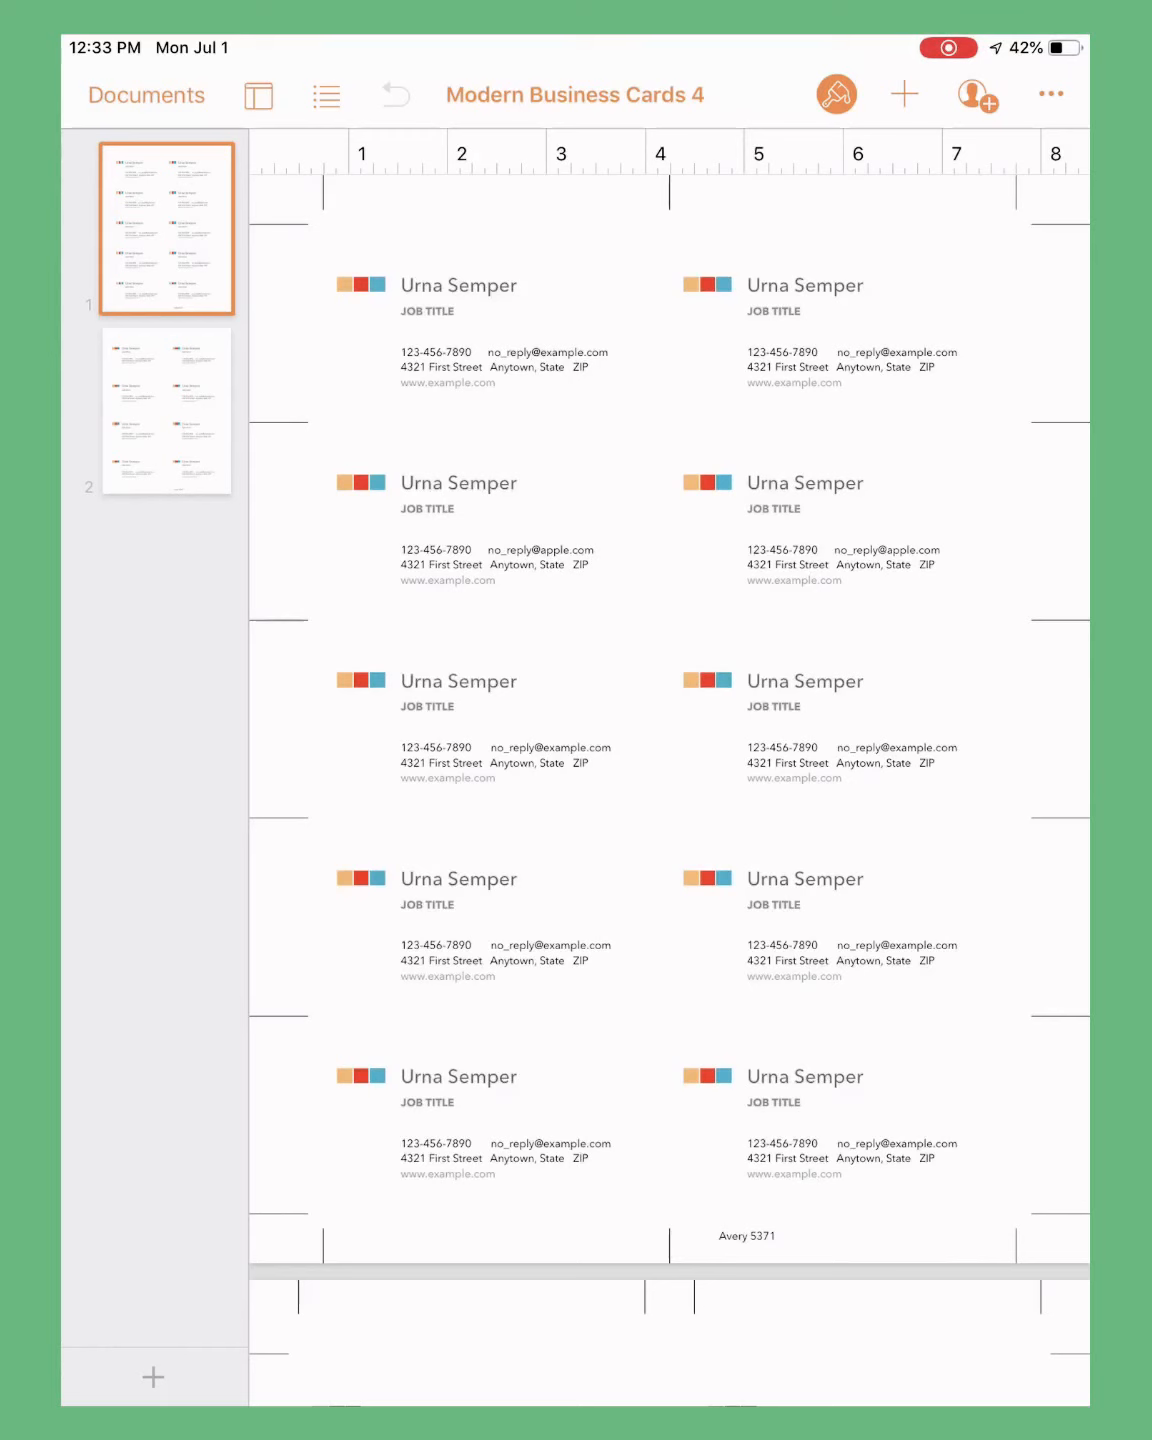
pyautogui.click(902, 94)
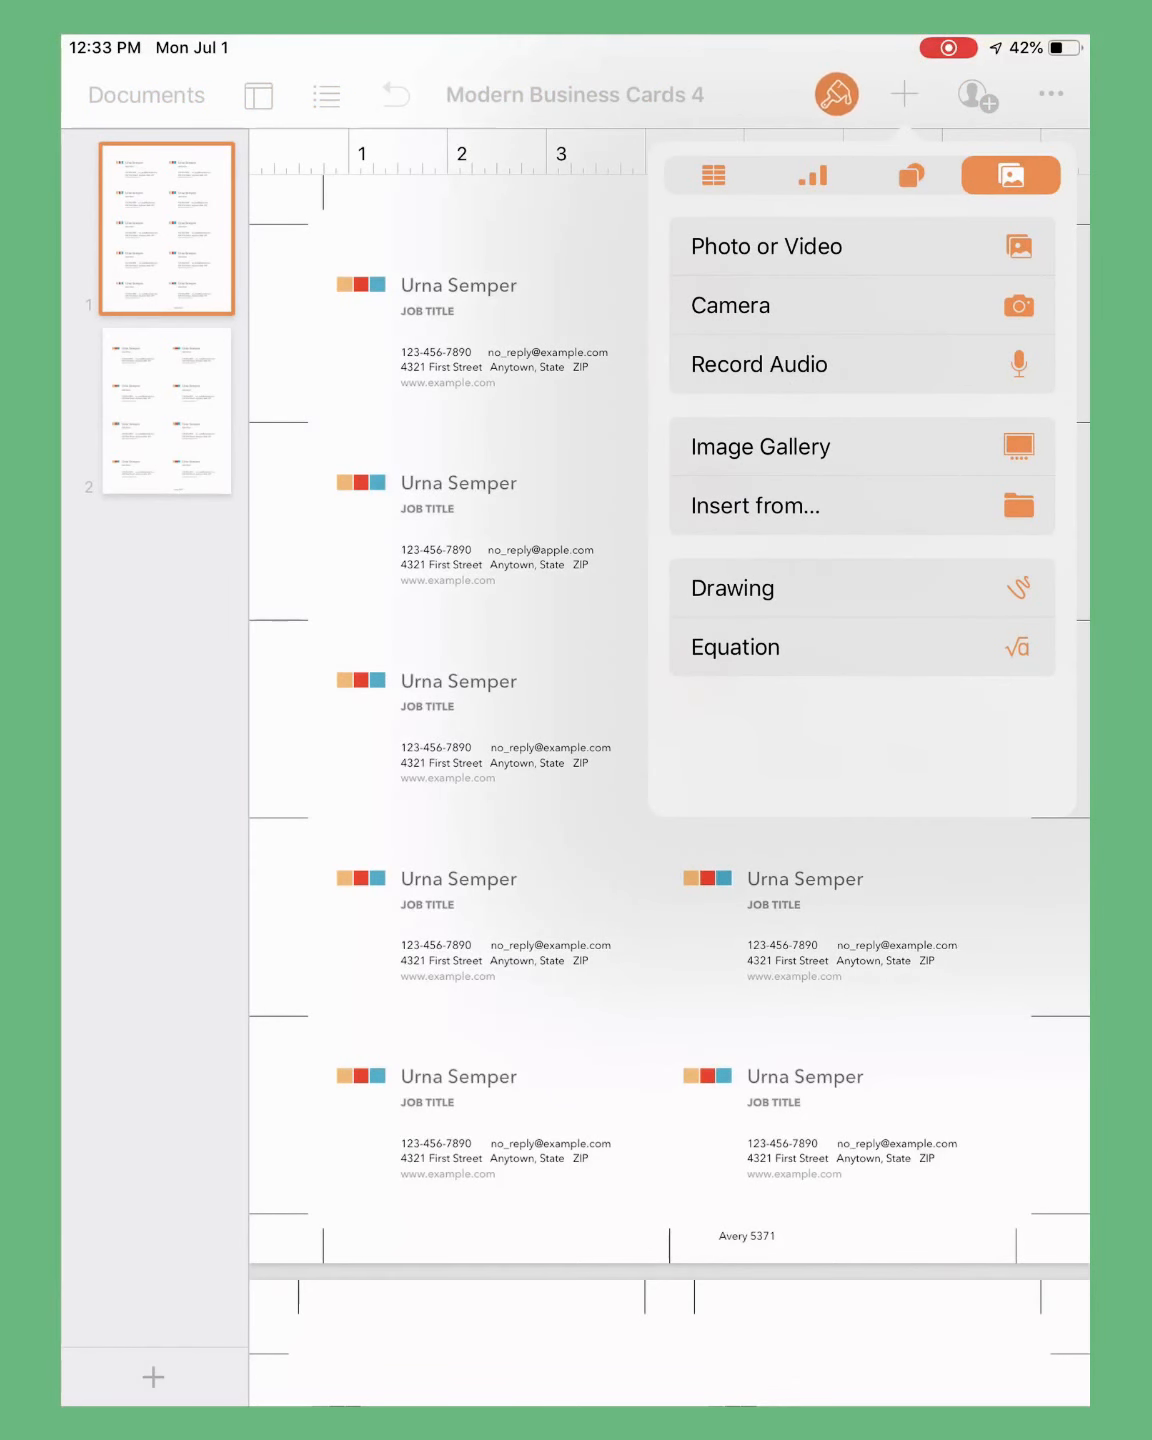